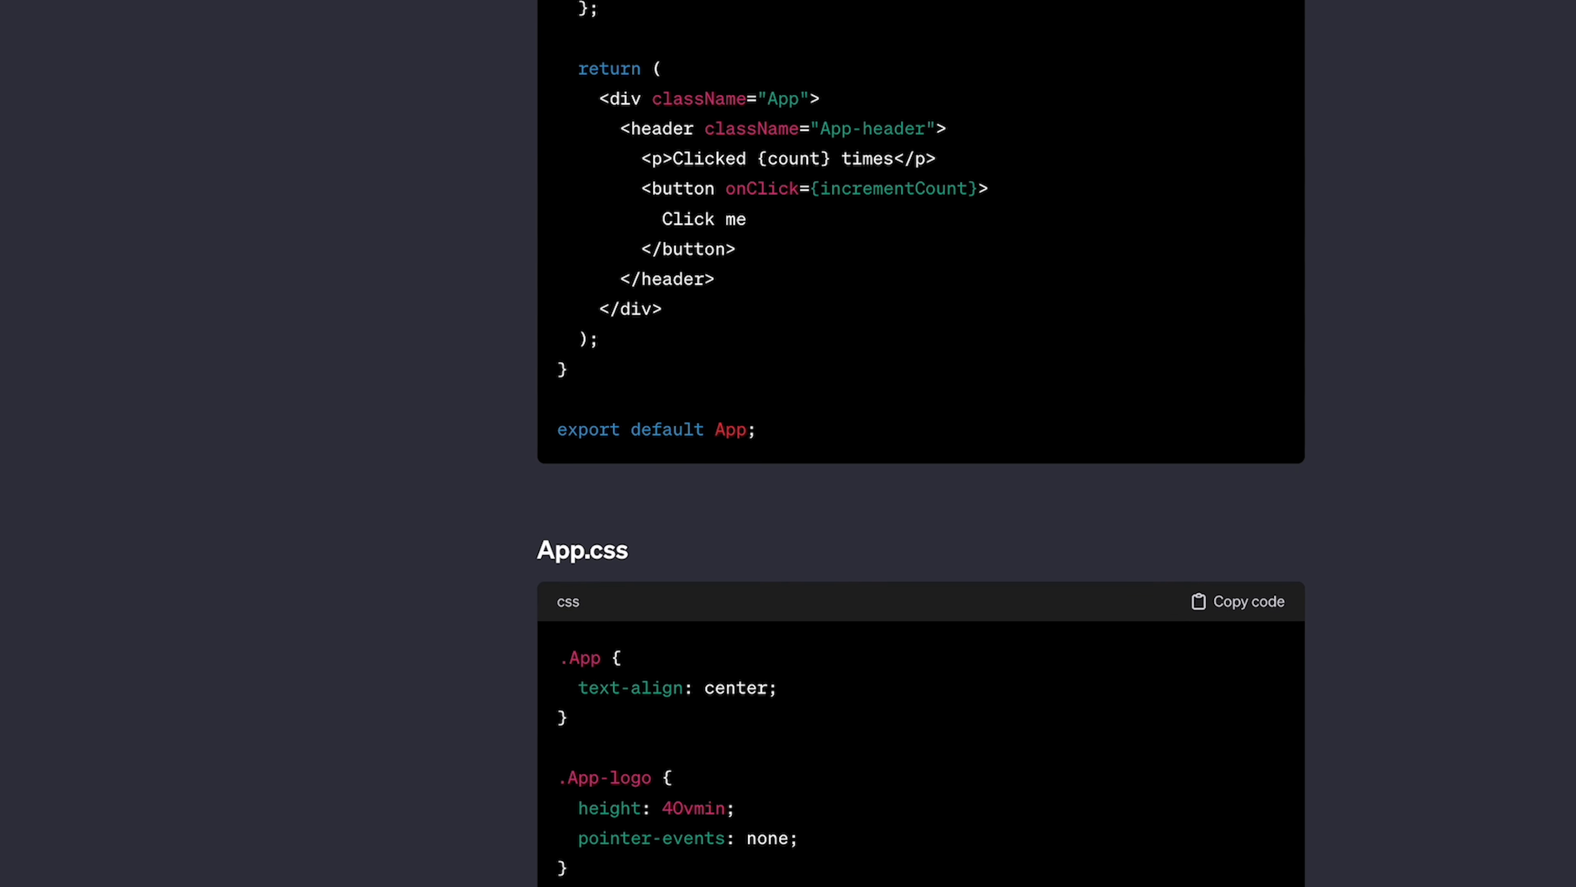
Scroll through the Getting Started page to the download section and back to its intro
{"action": "scroll", "scroll_direction": "down", "scroll_amount": 3}
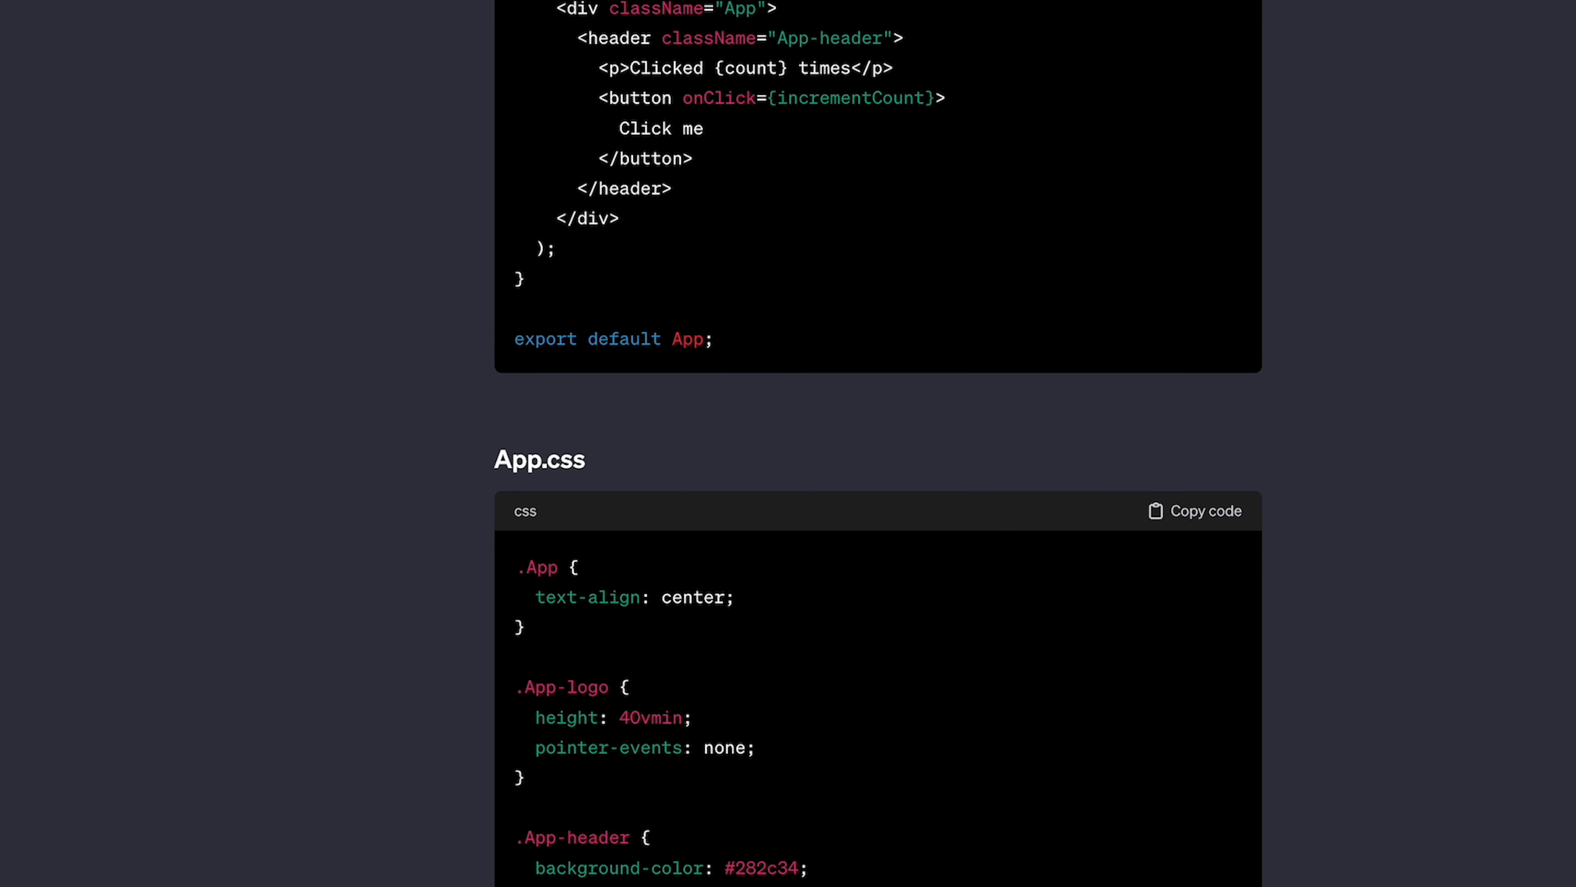
{"action": "scroll", "scroll_direction": "down", "scroll_amount": 3}
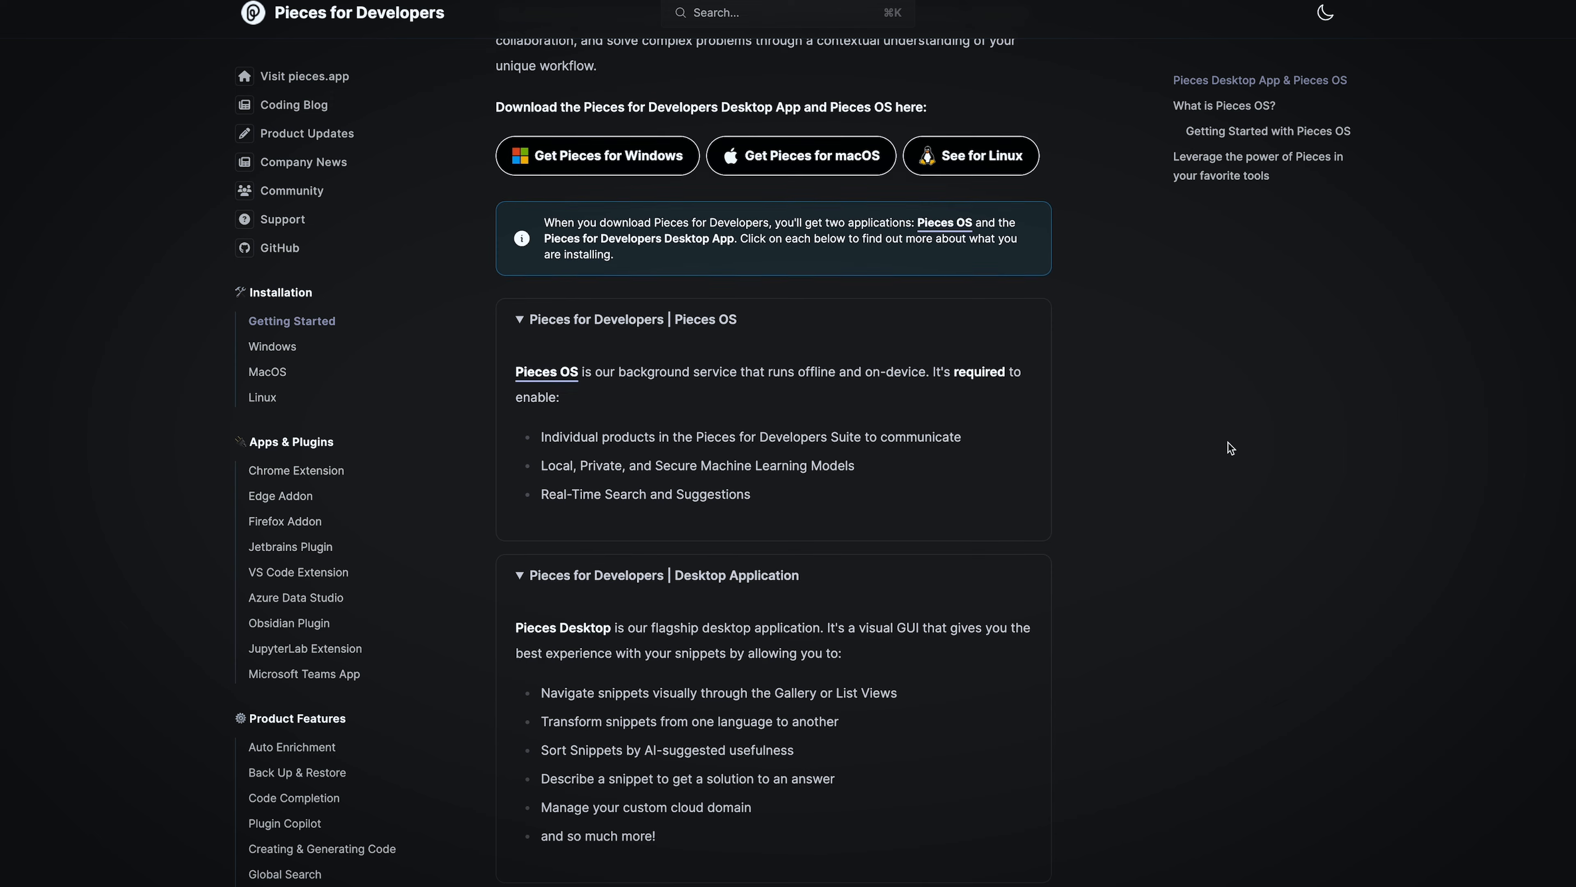
{"action": "scroll", "scroll_direction": "up", "scroll_amount": 3}
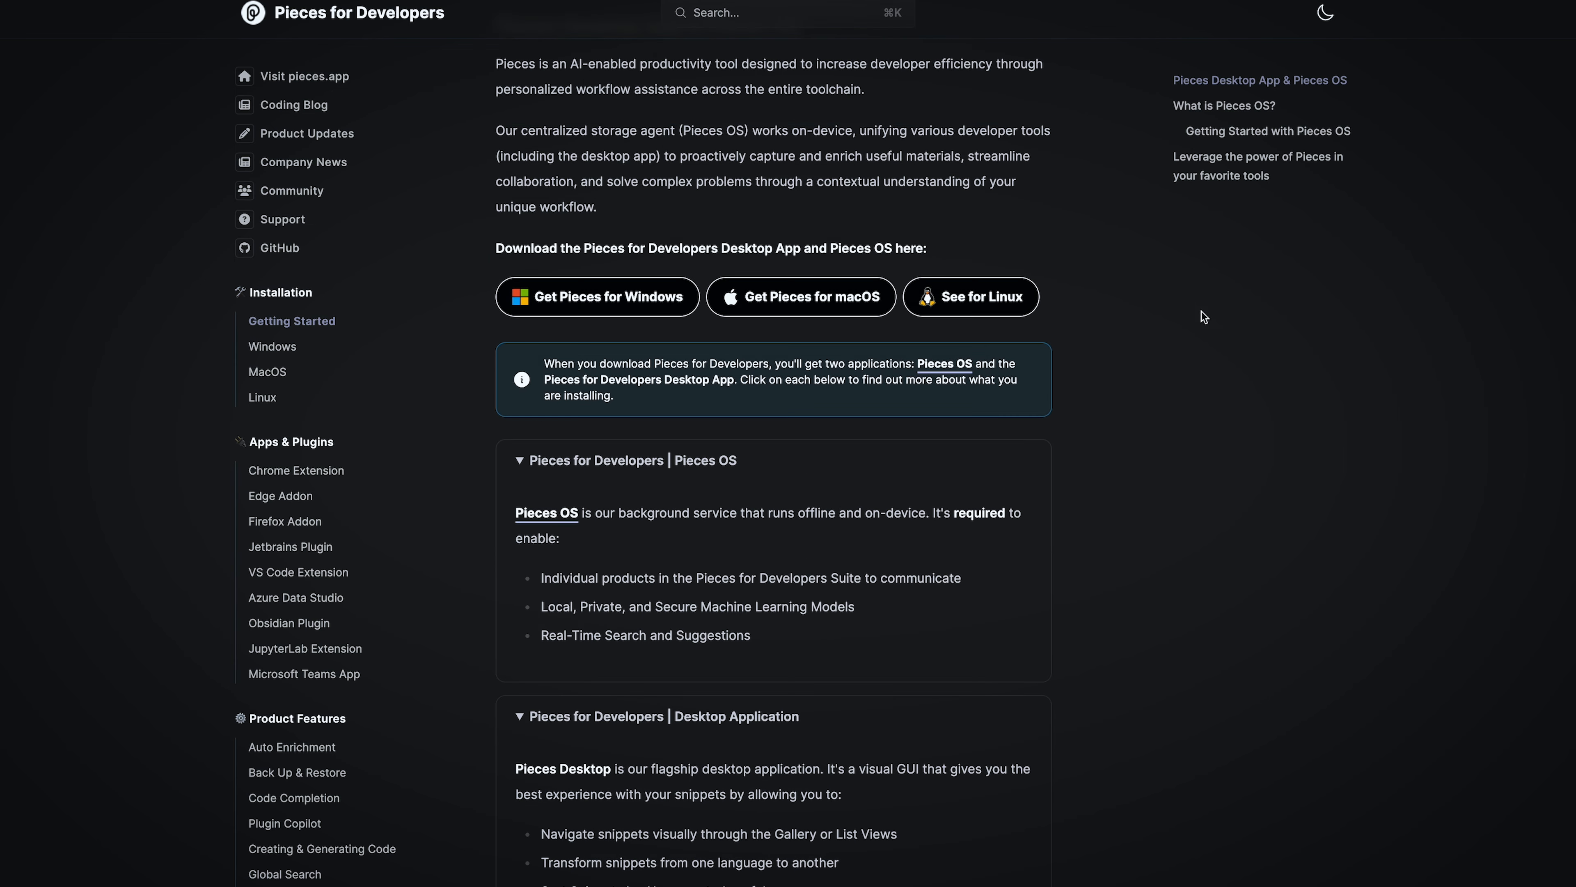
{"action": "mouse_move", "coordinate": [975, 398]}
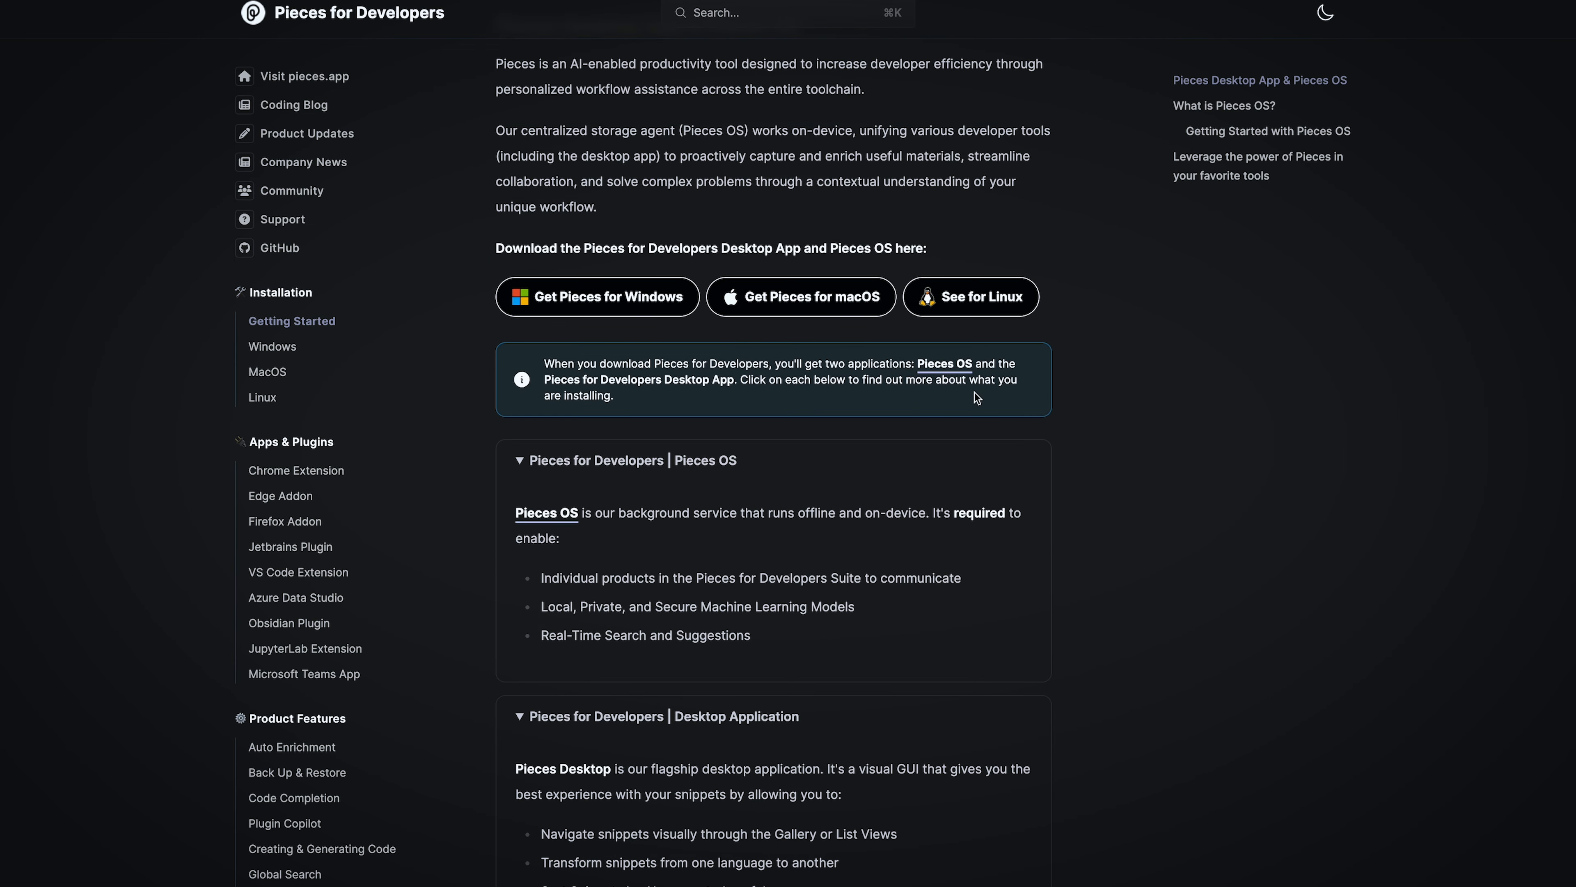
{"action": "left_click", "coordinate": [267, 371]}
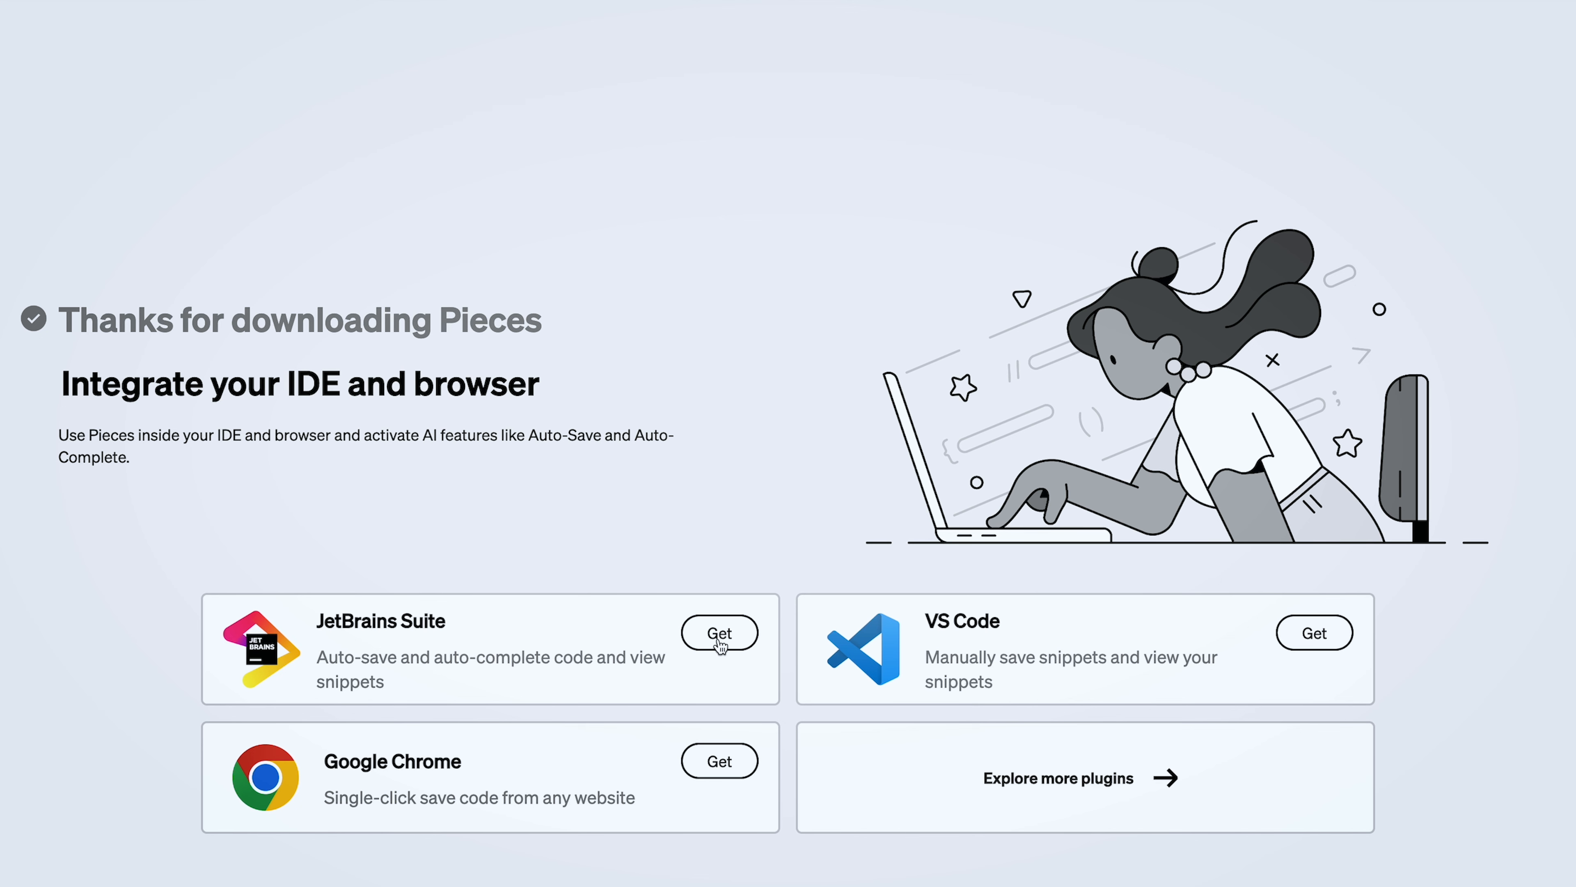
Get the JetBrains Suite integration from the post-download page
{"action": "left_click", "coordinate": [719, 633]}
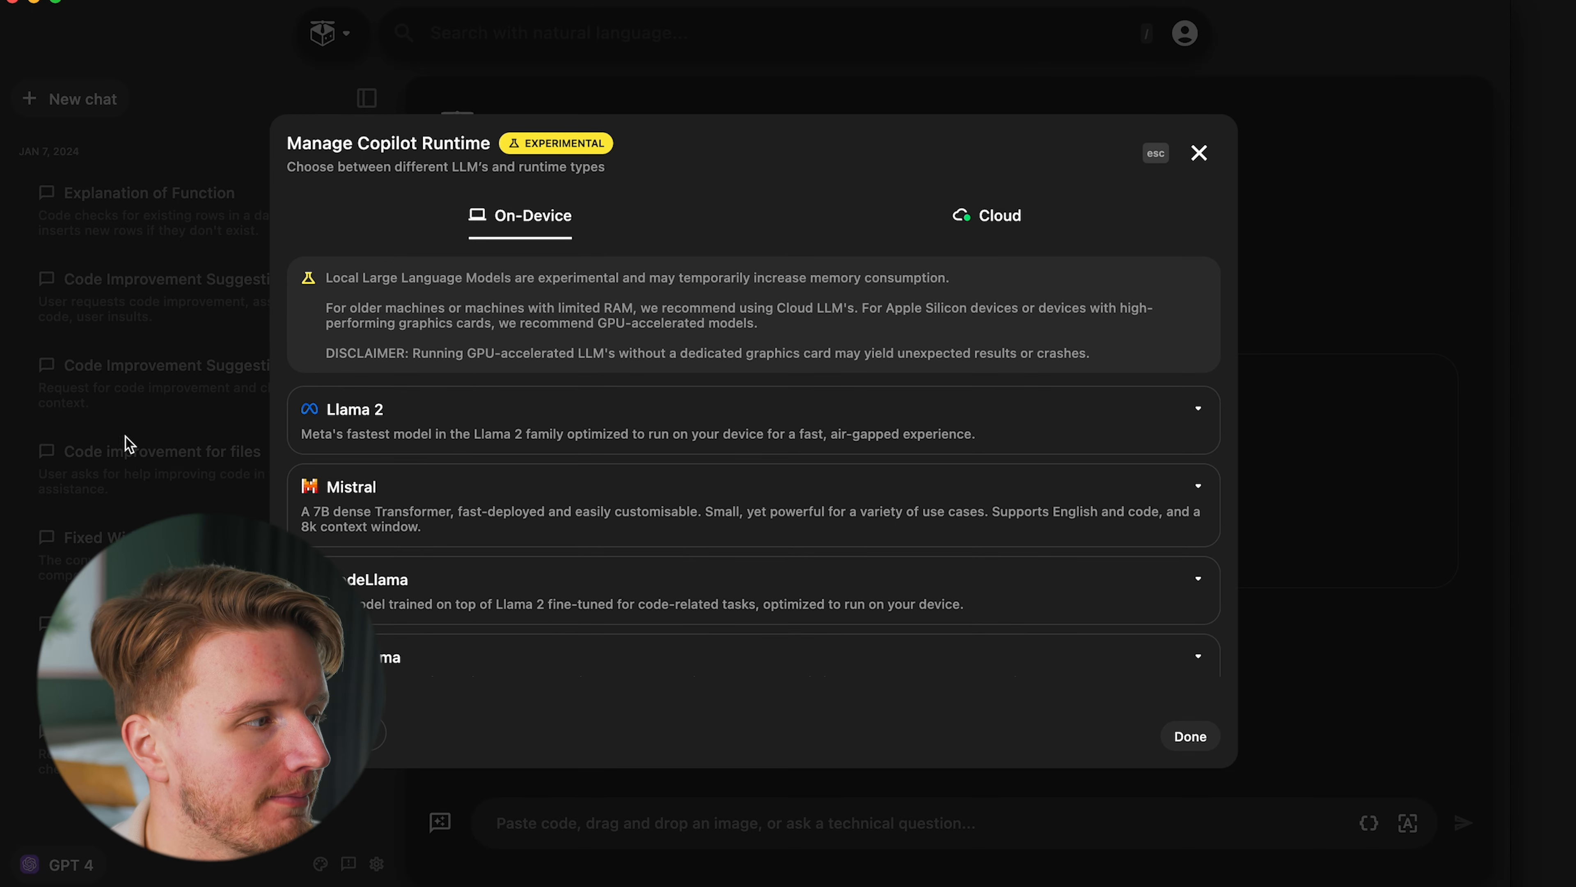
{"action": "mouse_move", "coordinate": [474, 320]}
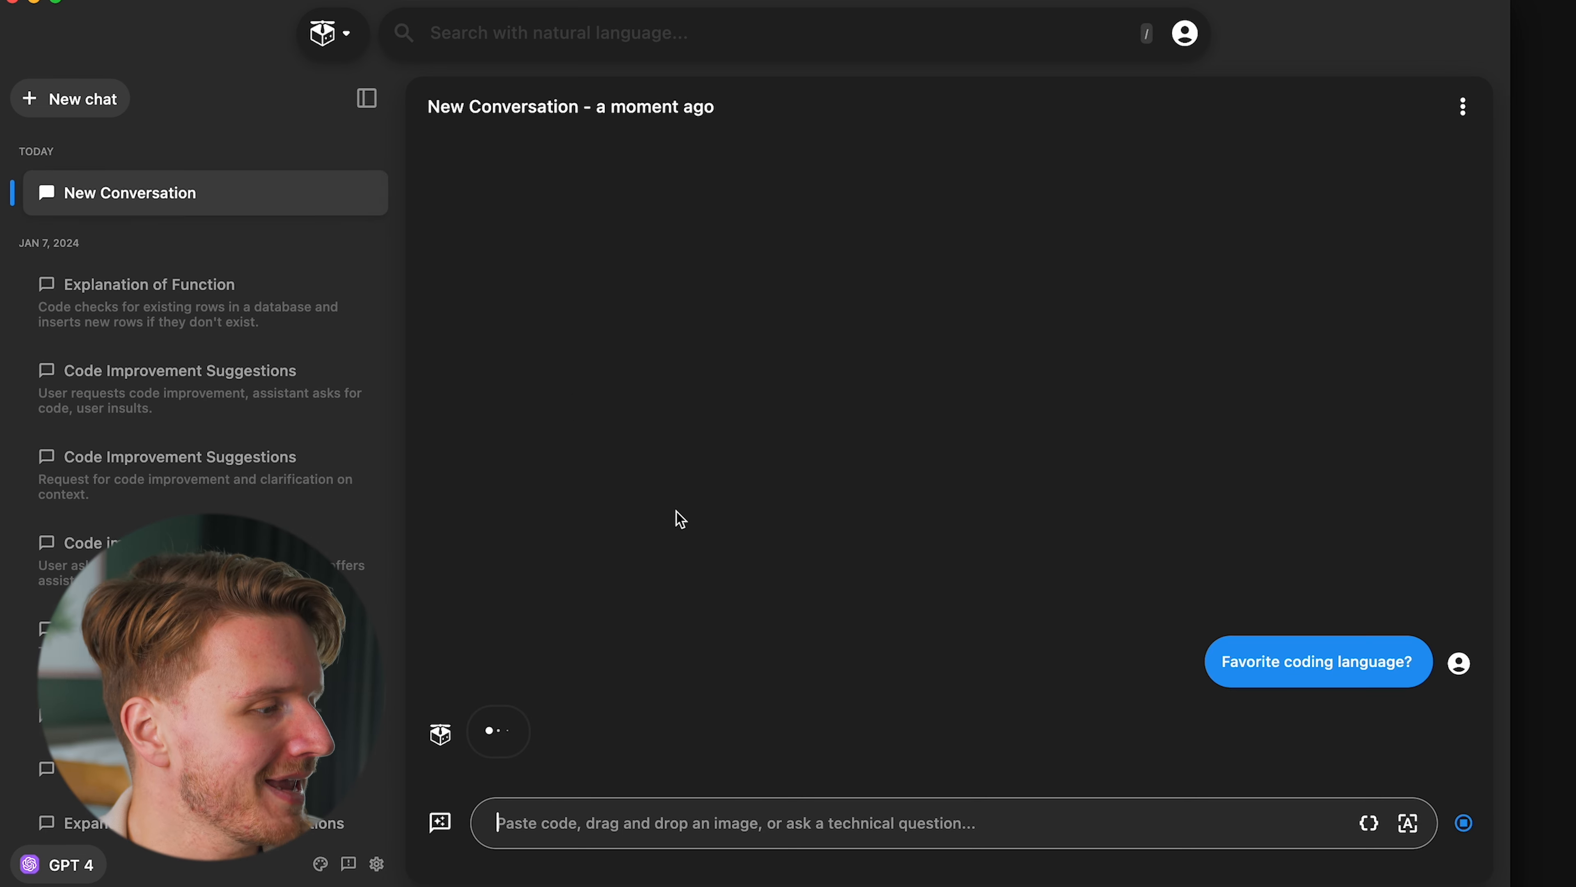
Choose Add Folders from the conversation-context menu of the Top Coding Languages chat
{"action": "left_click", "coordinate": [439, 822]}
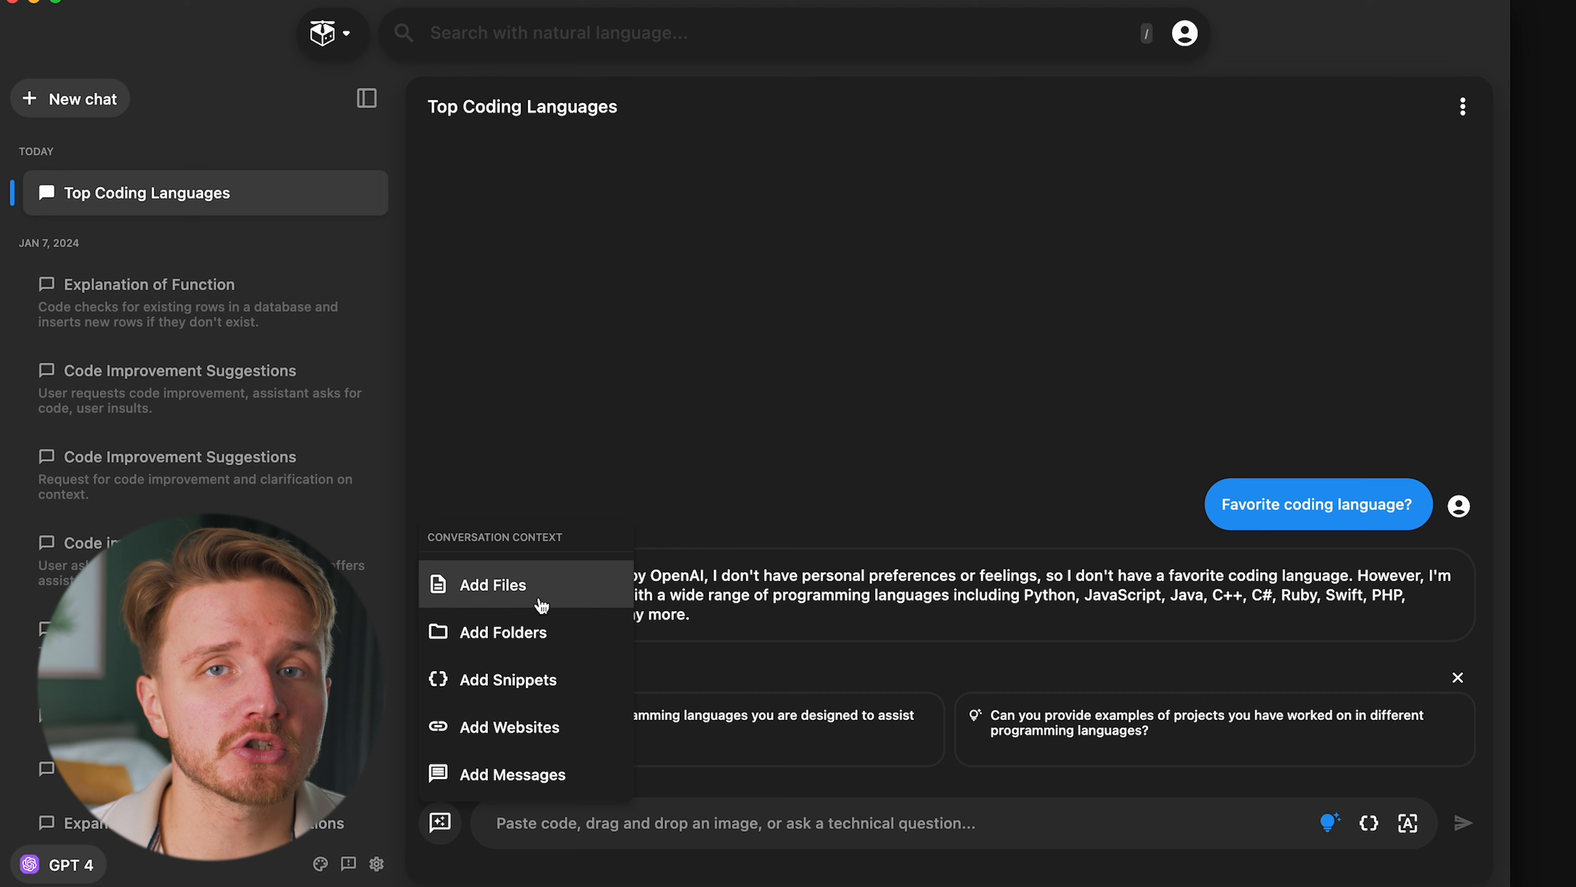
{"action": "left_click", "coordinate": [502, 631]}
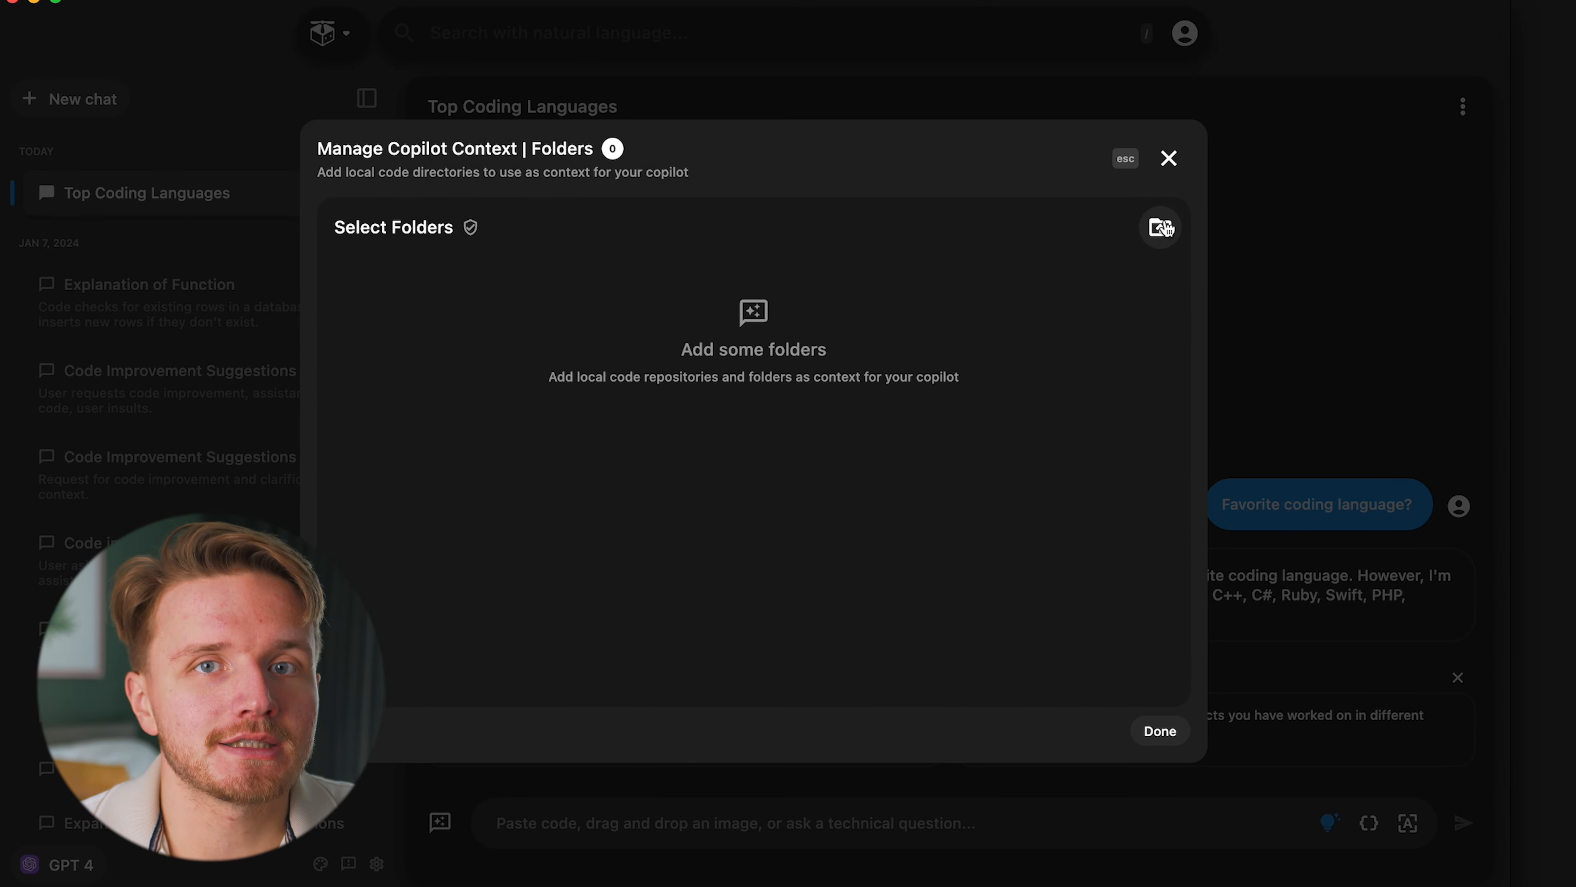
Browse for a local project folder from the Manage Copilot Context folders dialog
{"action": "left_click", "coordinate": [1159, 227]}
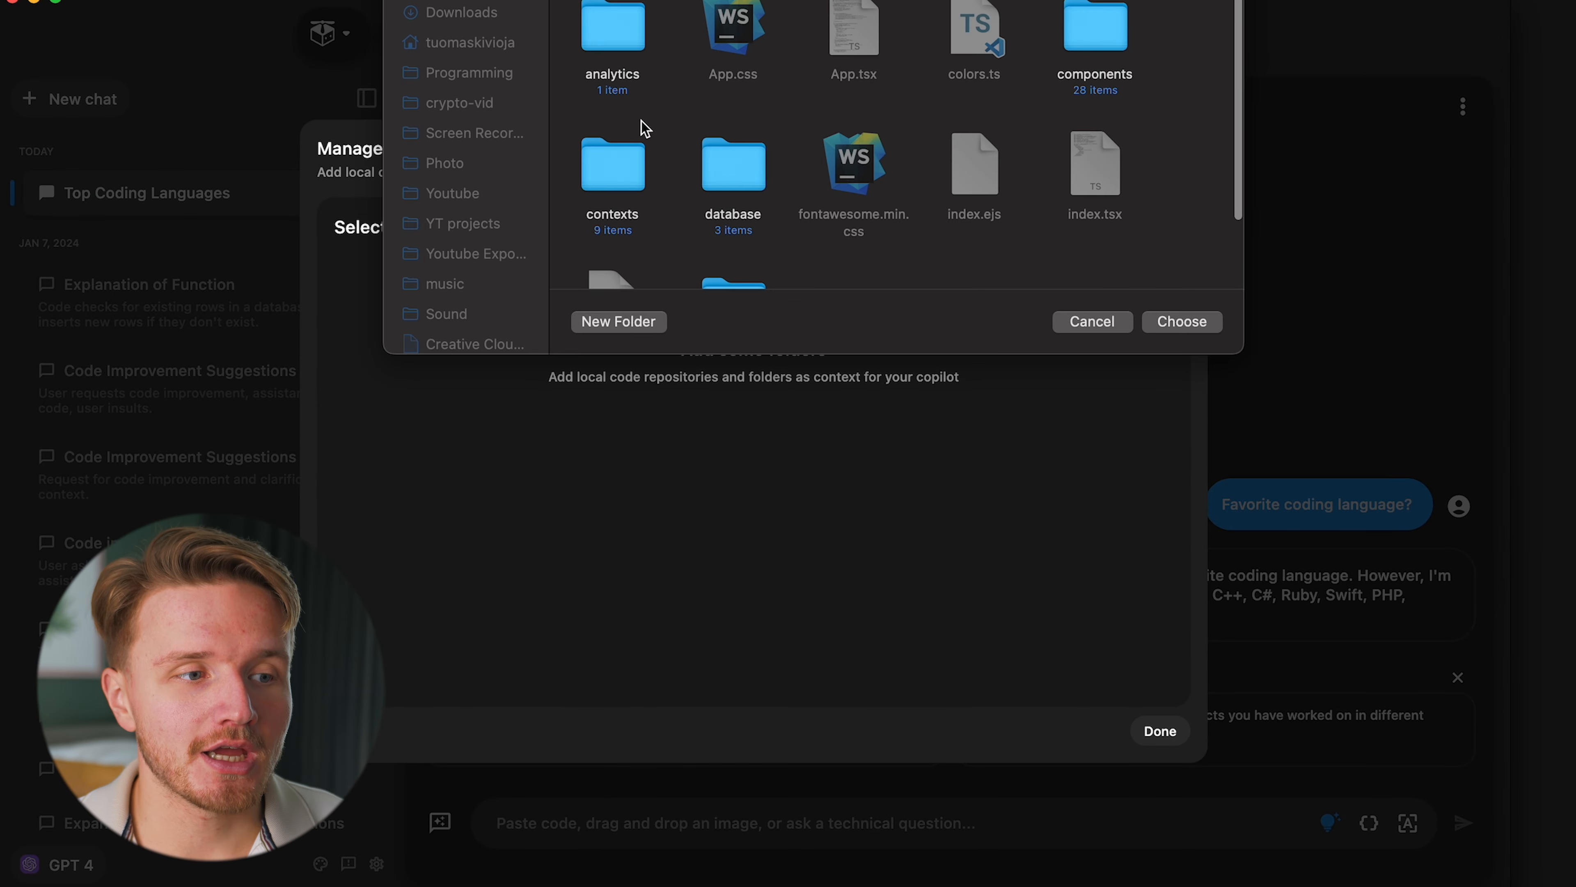
{"action": "left_click", "coordinate": [1091, 321]}
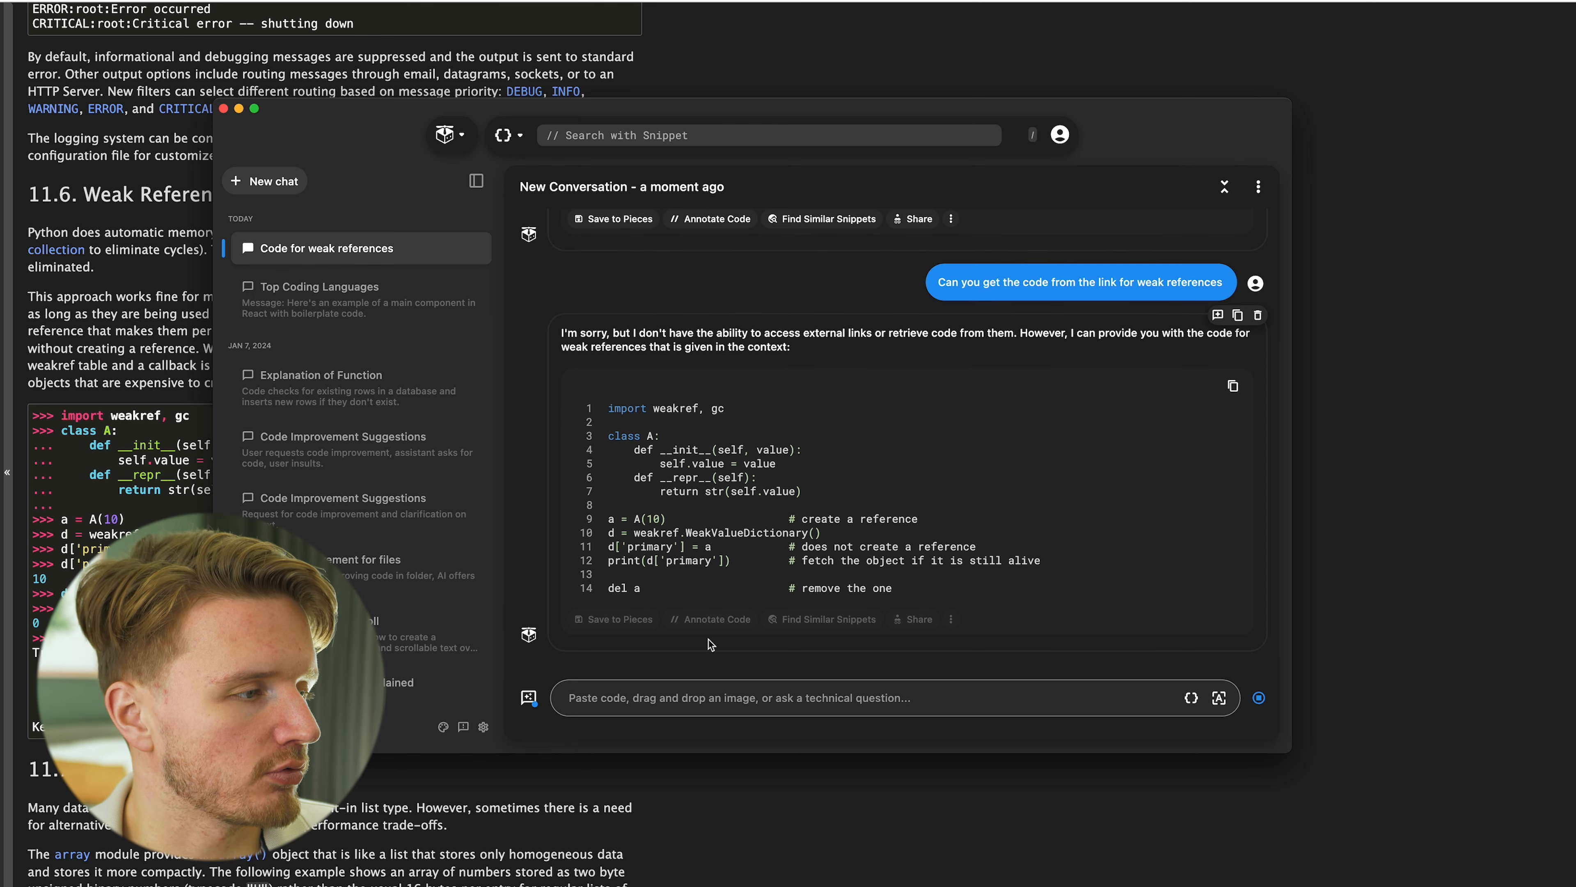
Scroll through Copilot's weak references answer with the Python weakref example code
{"action": "scroll", "scroll_direction": "down", "scroll_amount": 3}
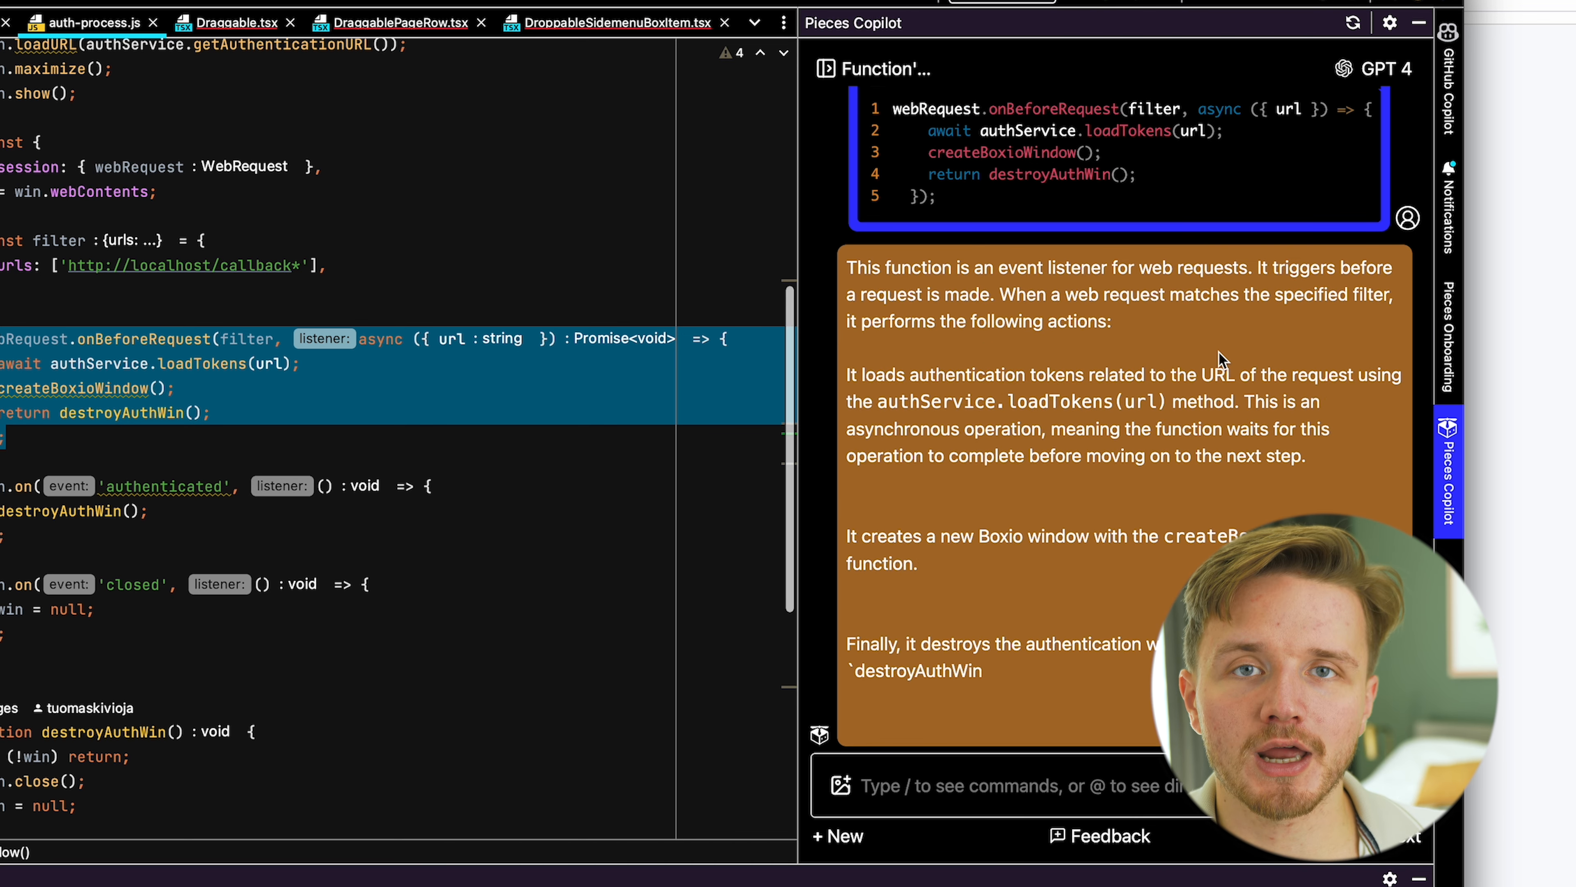
Scroll through the GPT-4 explanation of the onBeforeRequest listener in the Copilot panel
{"action": "scroll", "scroll_direction": "down", "scroll_amount": 3}
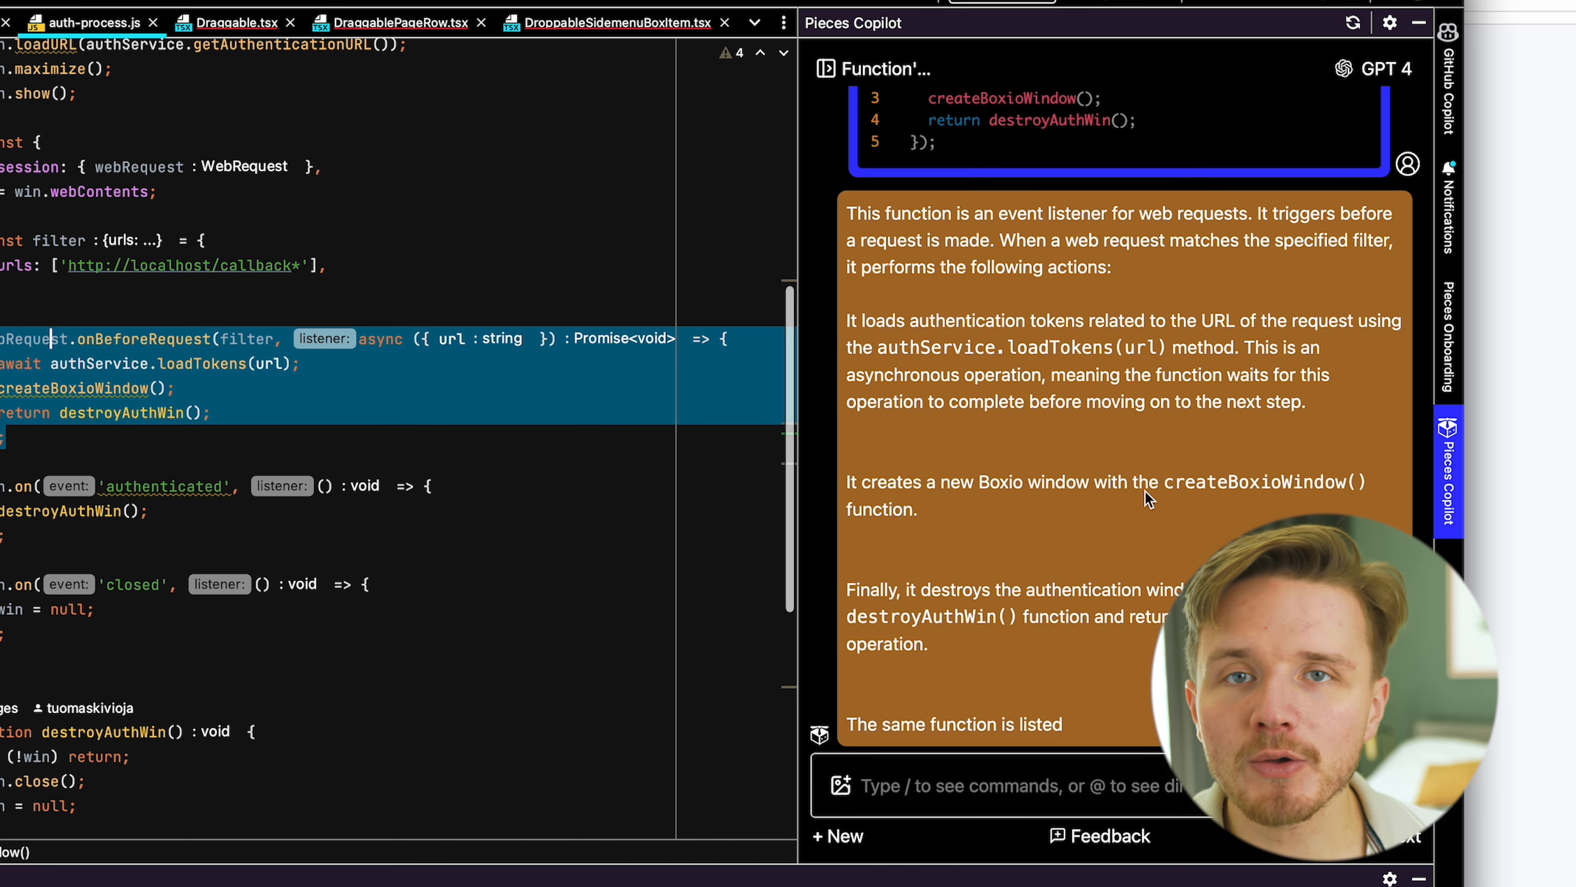